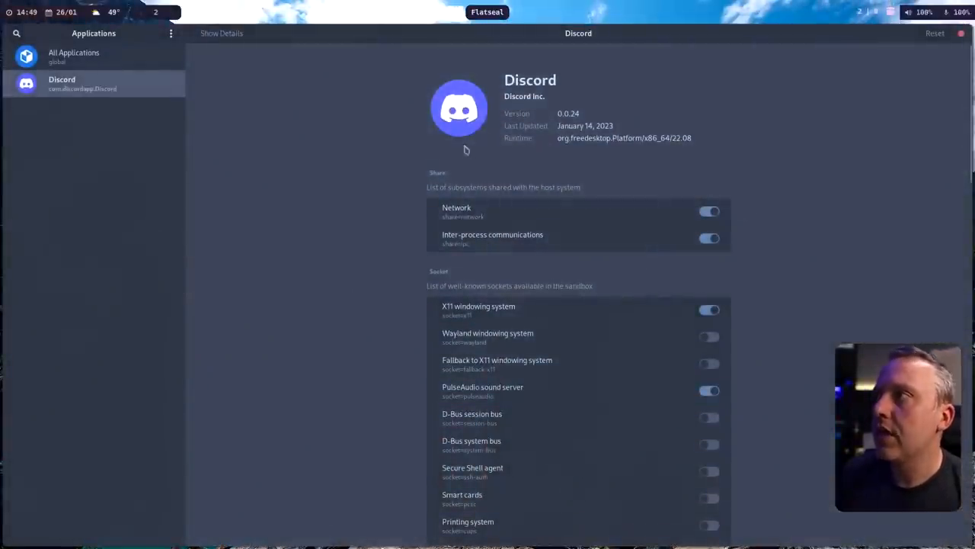
pyautogui.scroll(-3)
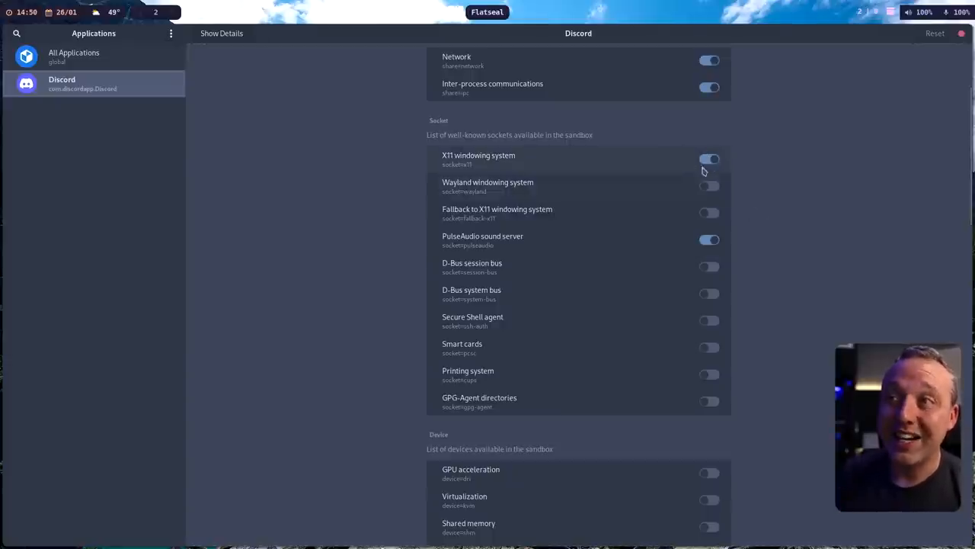
pyautogui.scroll(-3)
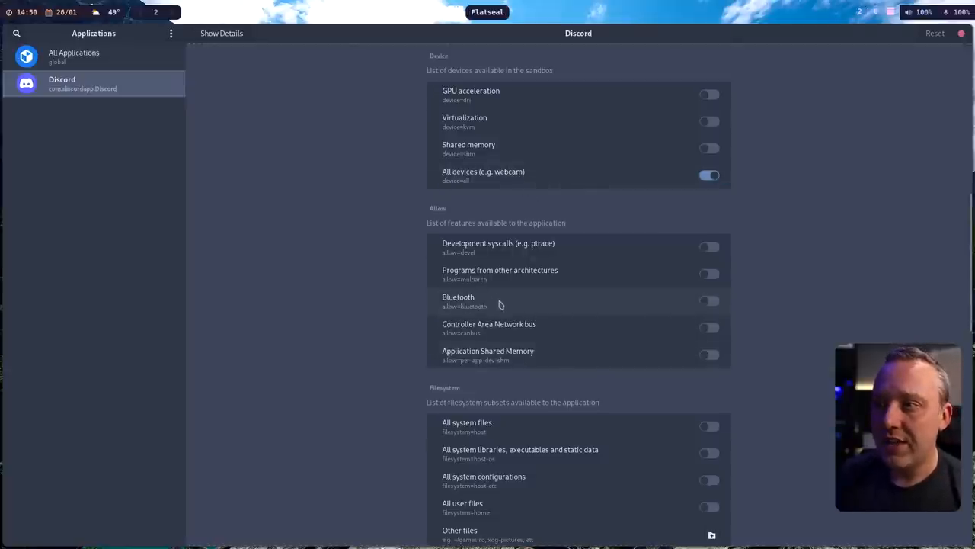
pyautogui.scroll(-3)
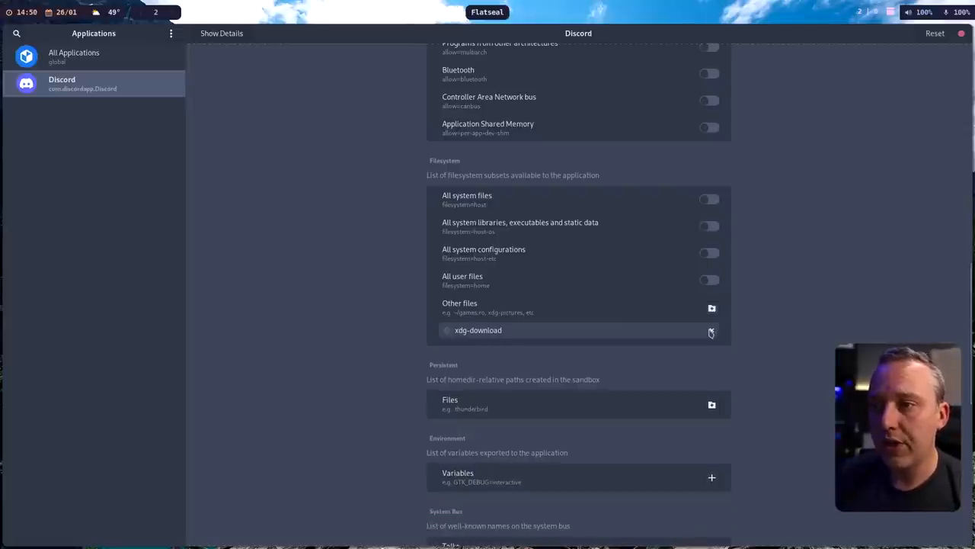